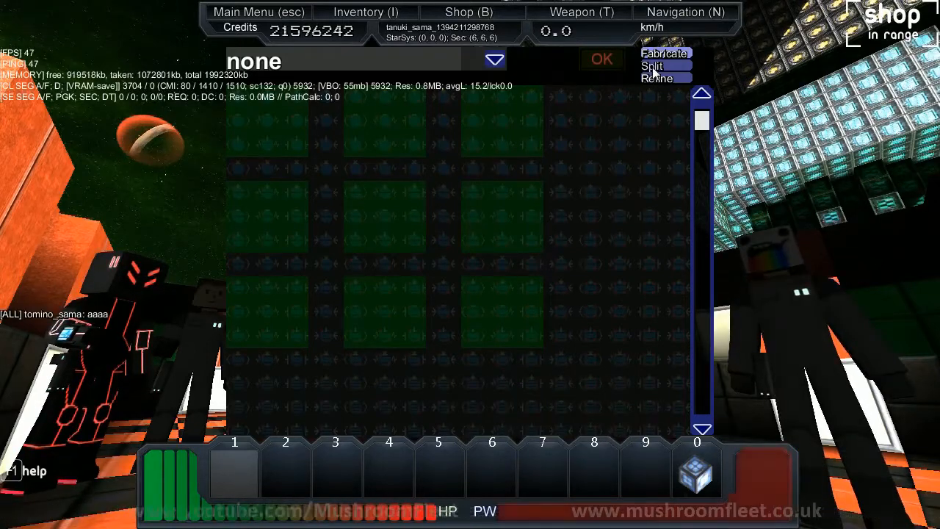
Step: Switch the cubatom grid list from 'none' to 'list of compounds'
left_click(493, 59)
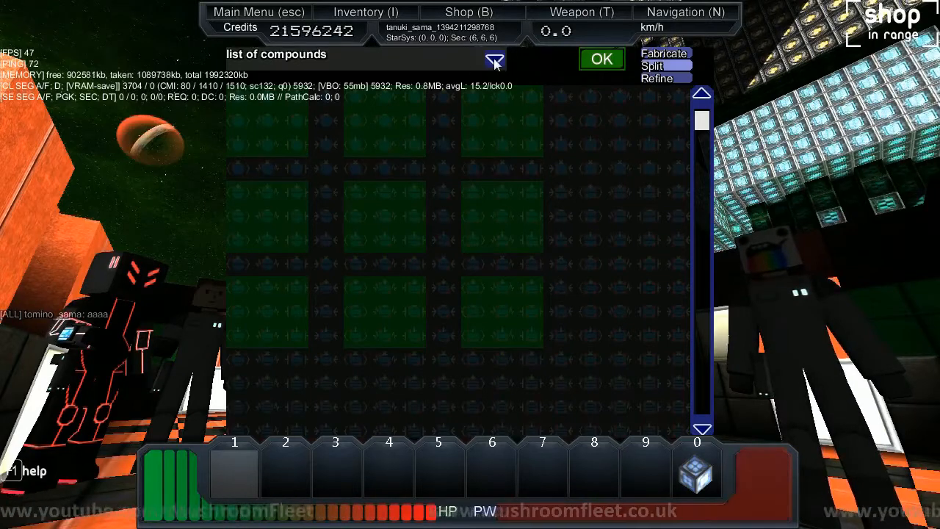
left_click(494, 59)
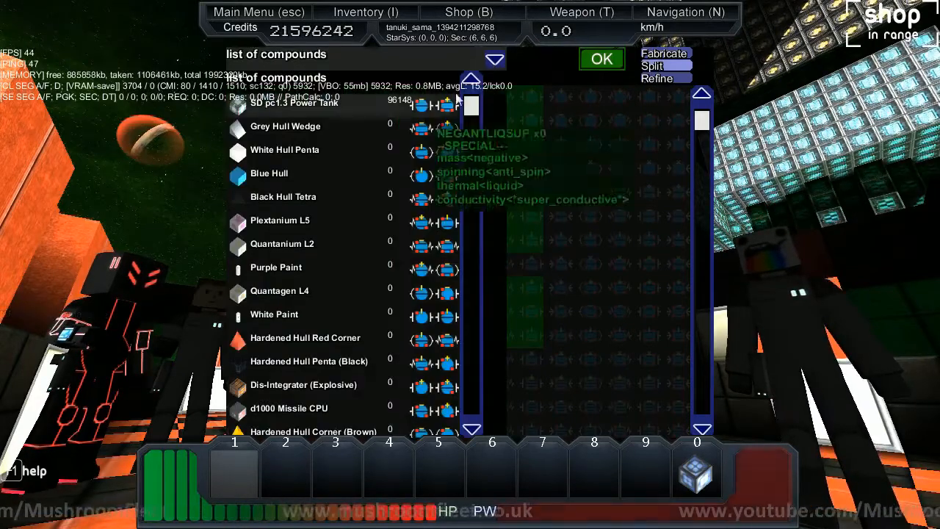
Step: Scroll down through the full list of compound blocks
scroll("down", 3)
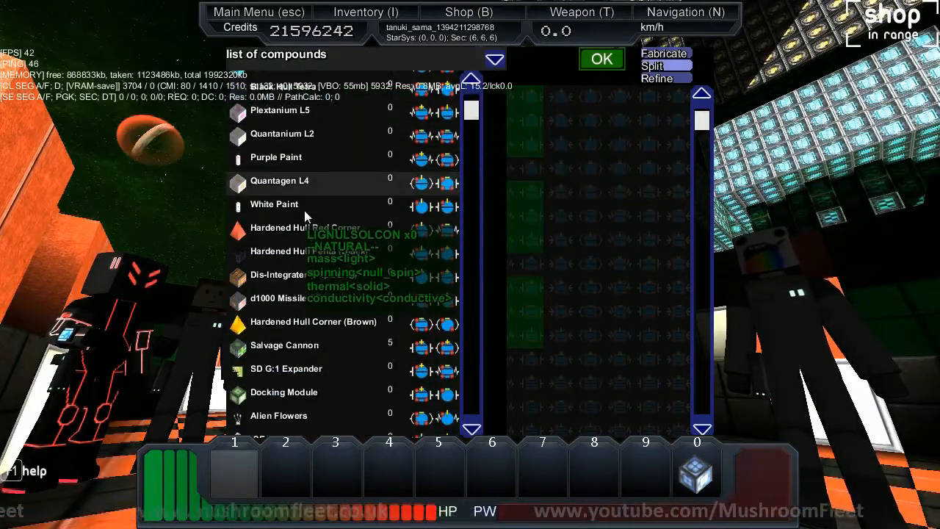
scroll("down", 3)
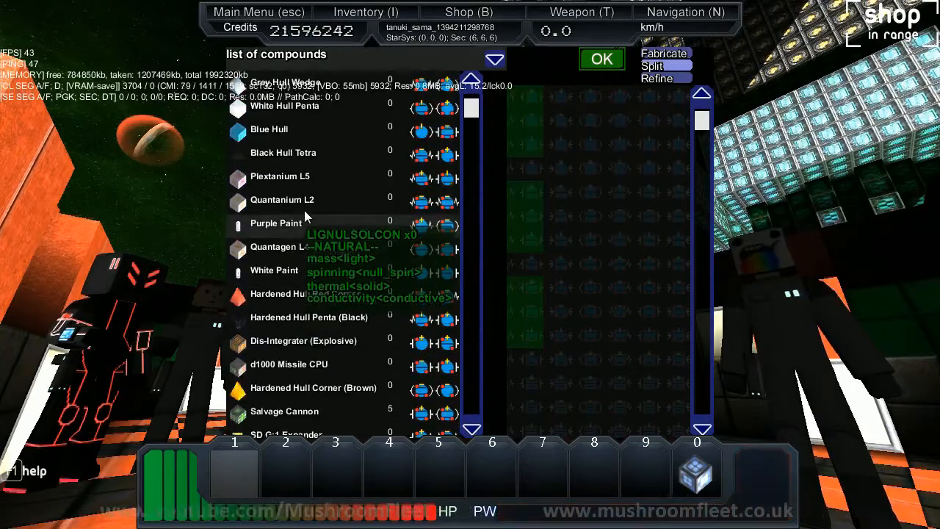
scroll("down", 3)
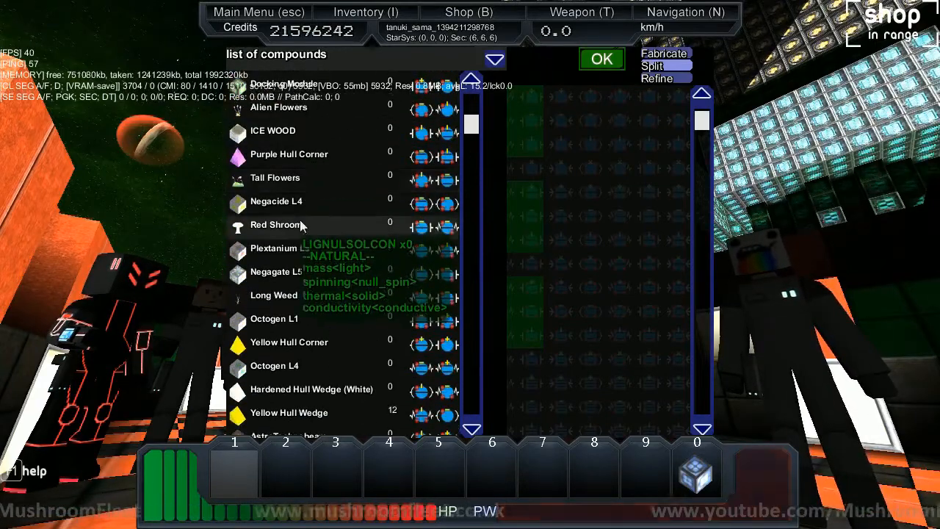
scroll("down", 3)
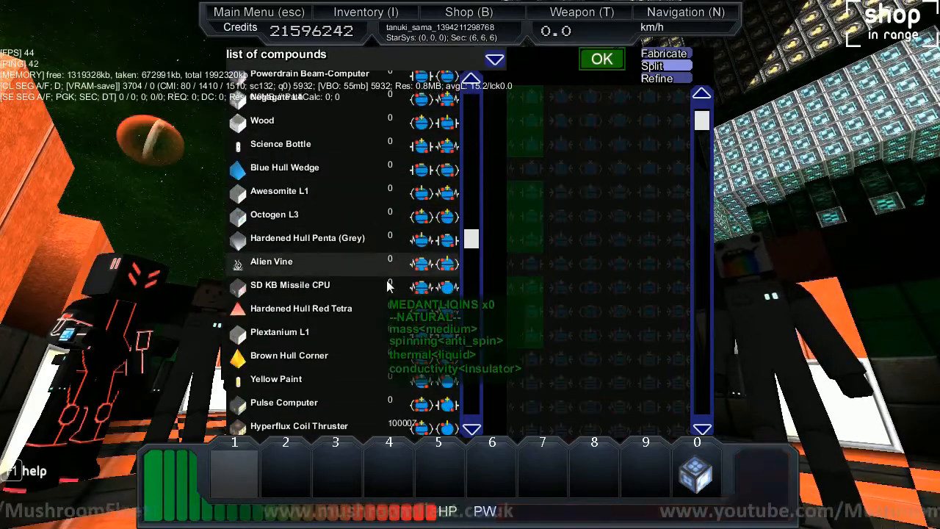
scroll("down", 3)
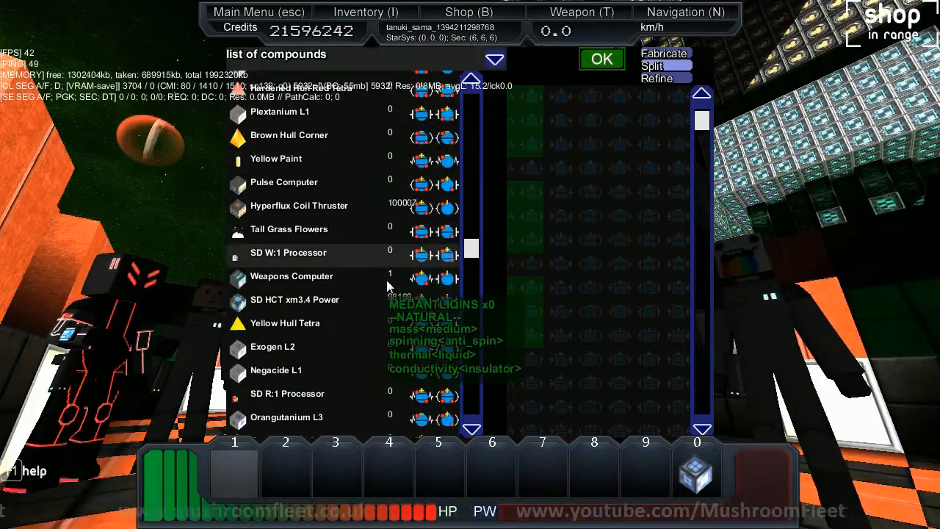
scroll("down", 3)
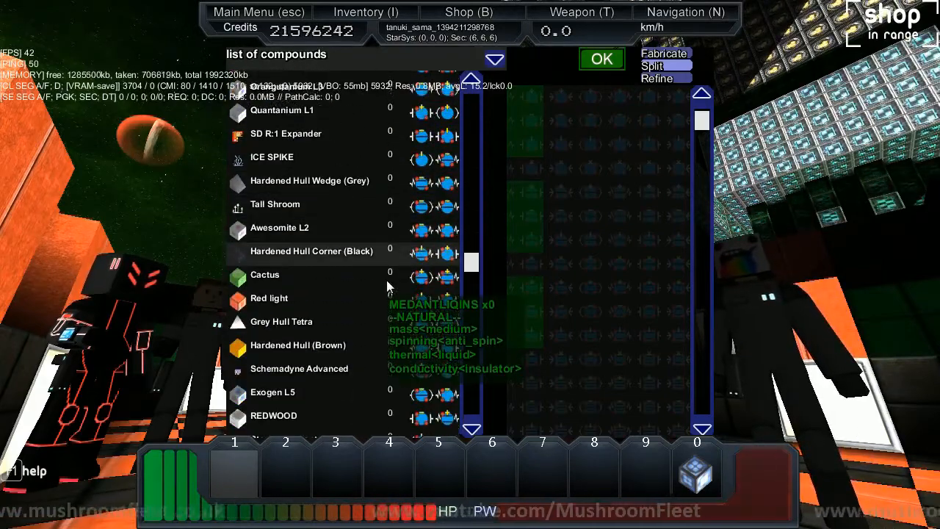
scroll("down", 3)
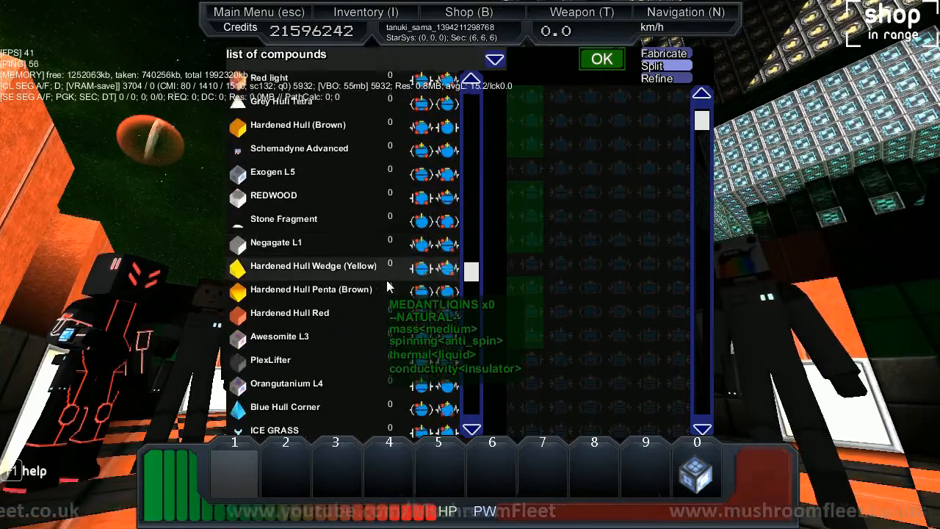
scroll("down", 3)
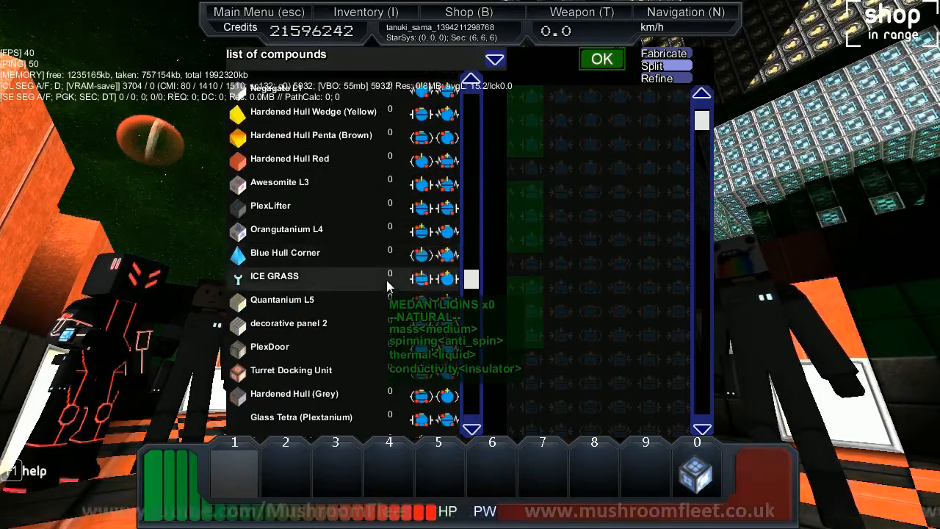
scroll("down", 3)
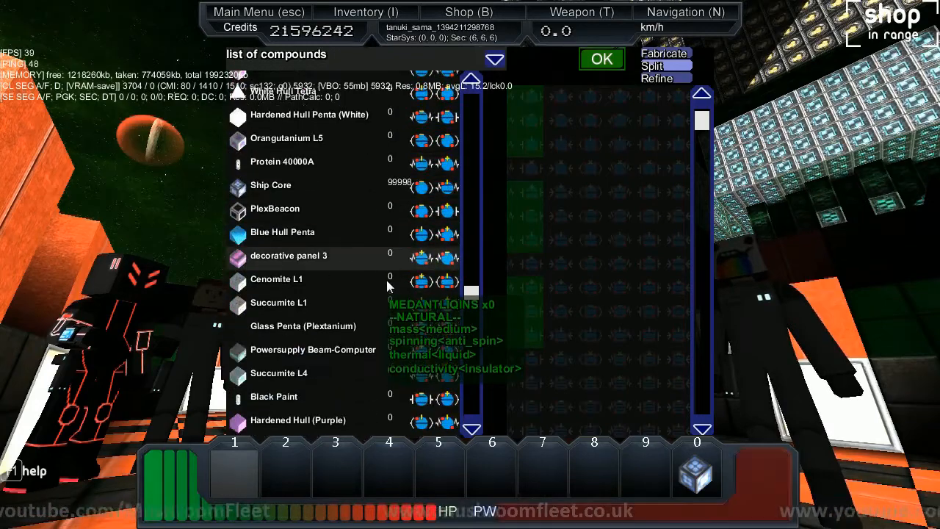
scroll("down", 3)
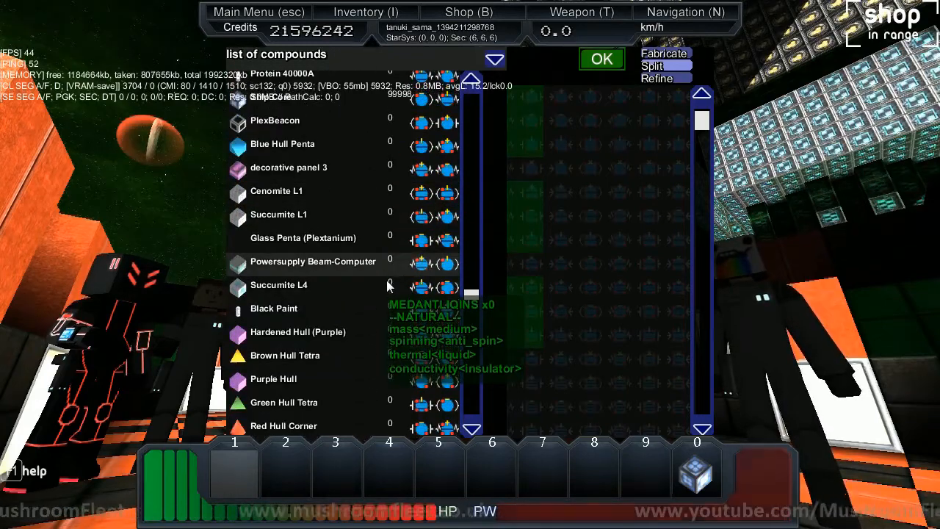
scroll("down", 3)
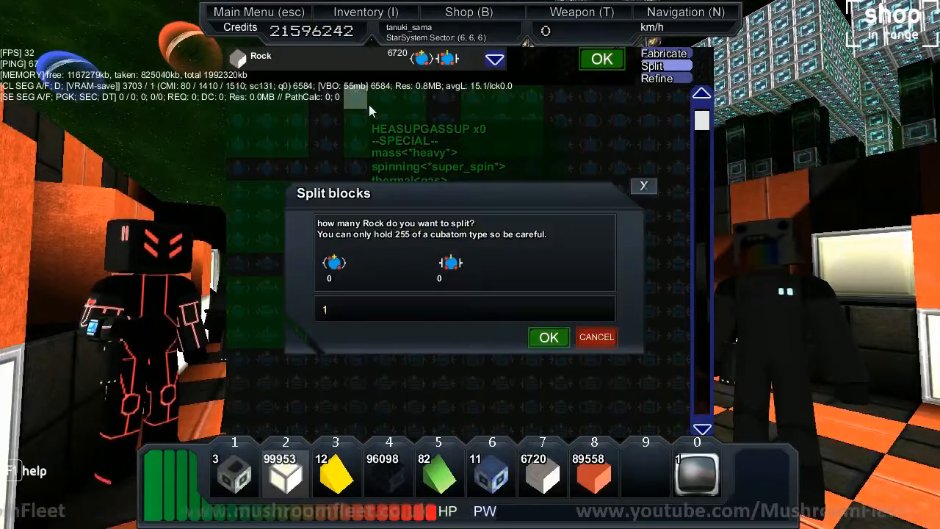
Step: Split Rock into cubatoms twice, dropping the Rock stock from 6720 to 6464
left_click(548, 336)
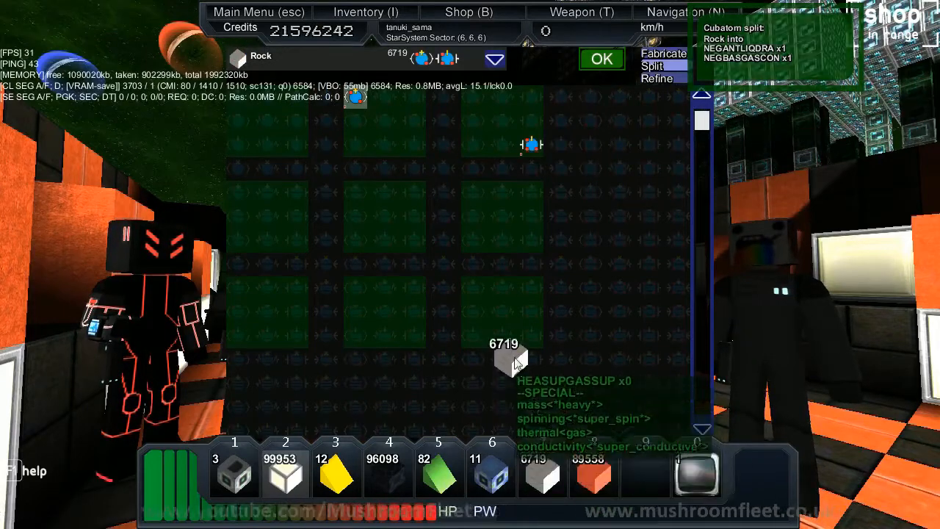
left_click(651, 66)
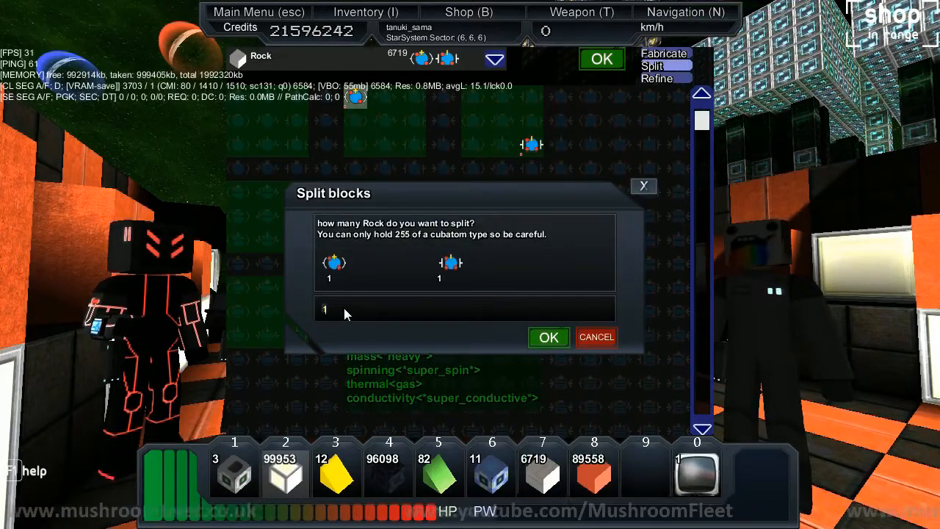
left_click(548, 337)
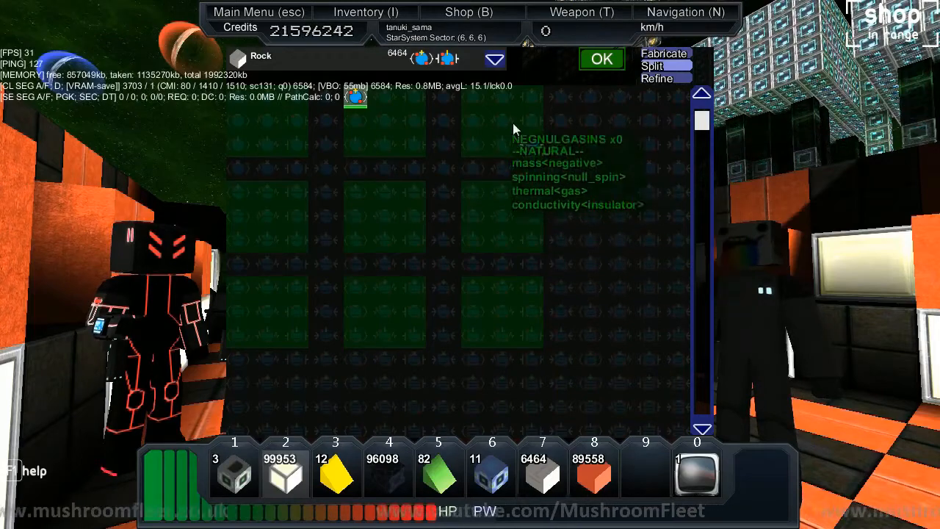
Step: Show the blocks containing the selected cubatom in the grid list
left_click(494, 59)
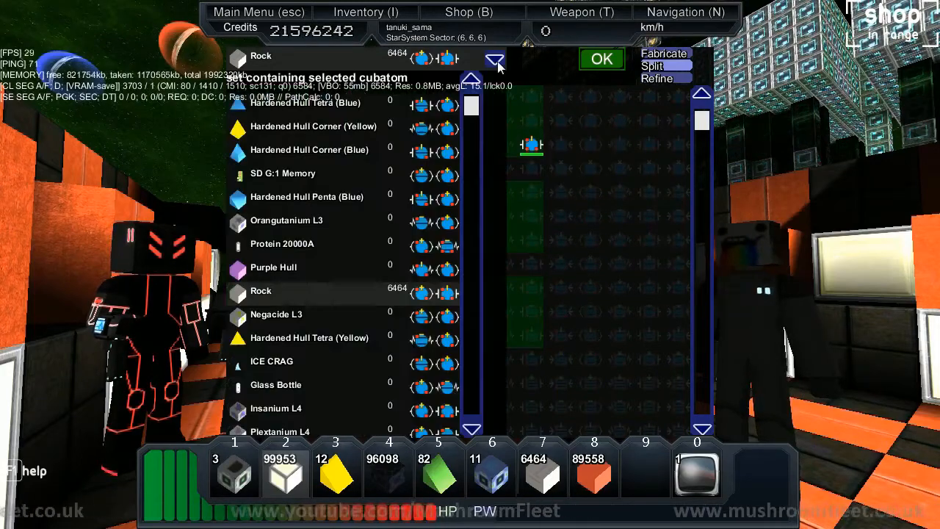
left_click(602, 59)
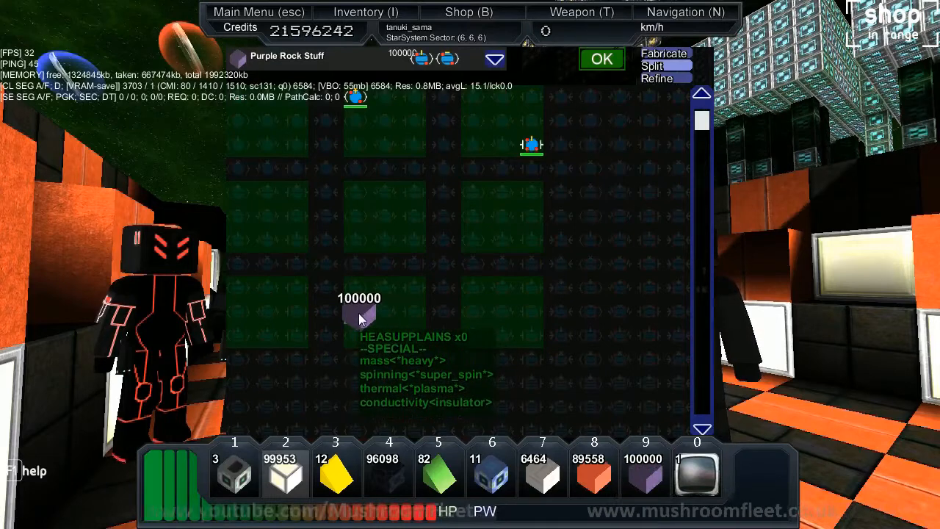
Step: Split 255 Purple Rock Stuff into cubatoms, leaving 99745 in stock
left_click(650, 66)
type("255")
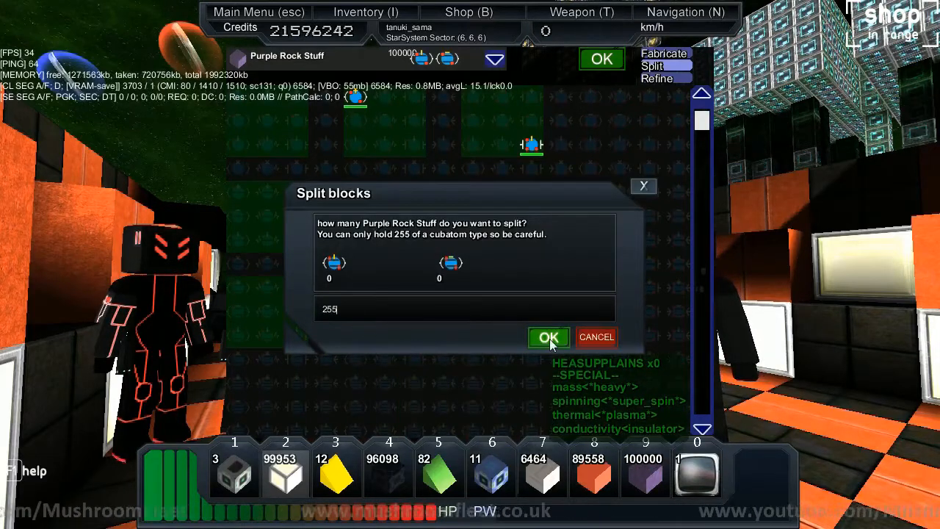
left_click(548, 336)
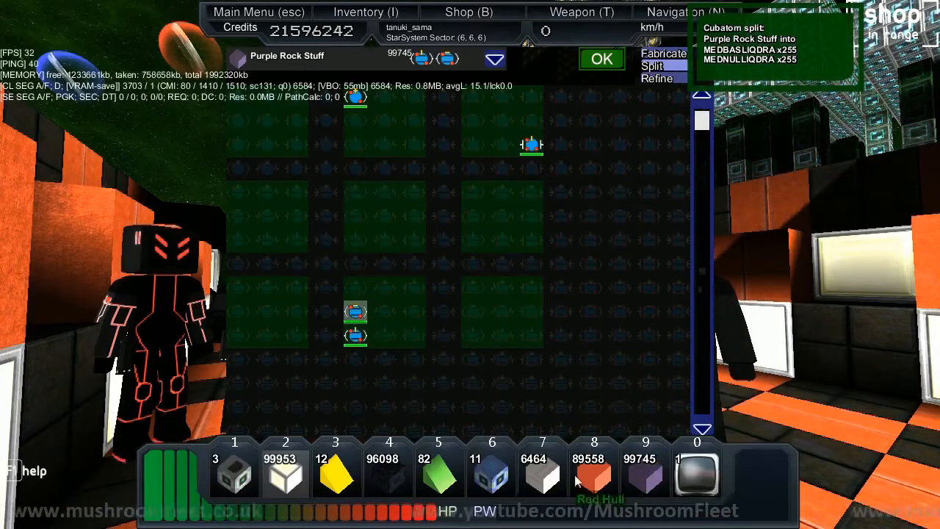
mouse_move(645, 473)
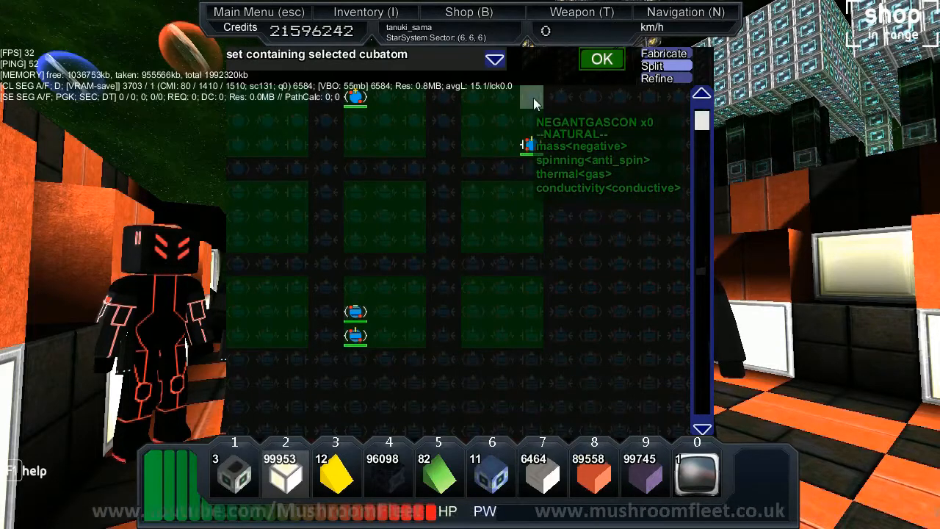
Step: Pick Red Rock from the blocks containing the selected cubatom
left_click(494, 59)
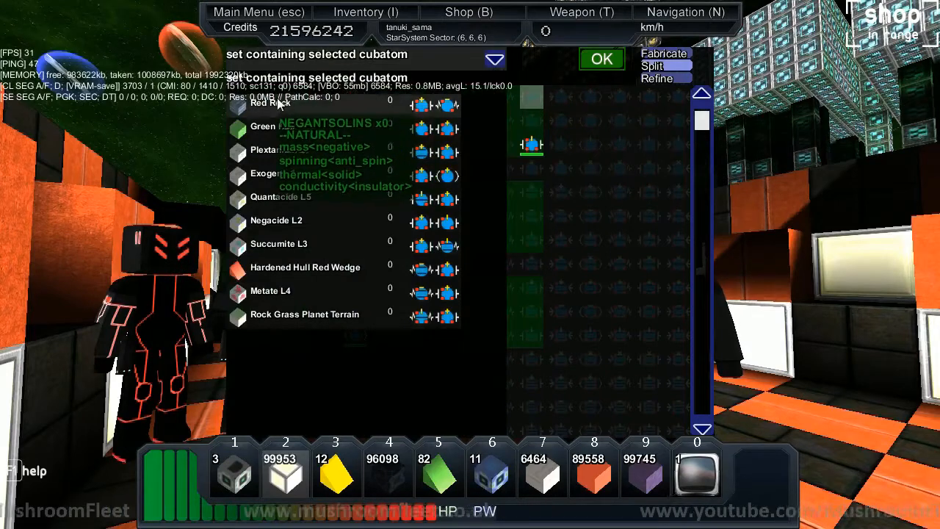
left_click(270, 103)
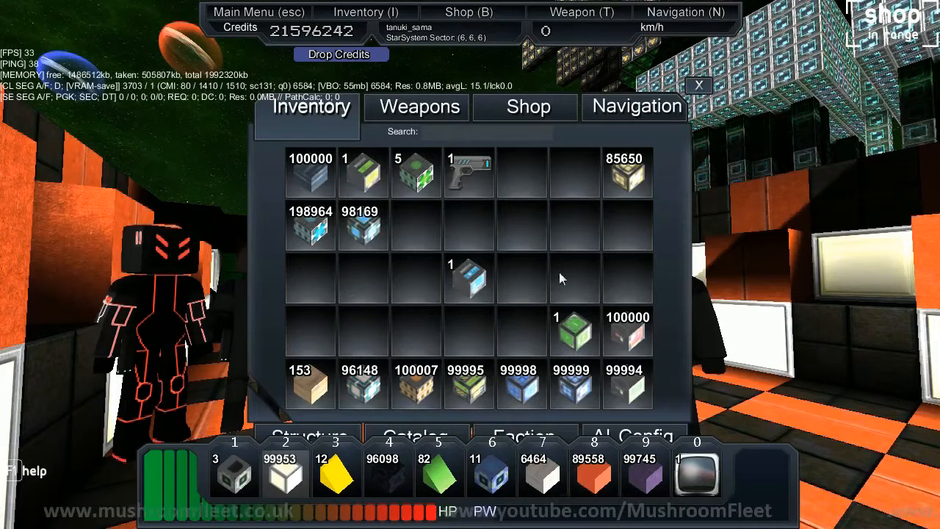
mouse_move(595, 476)
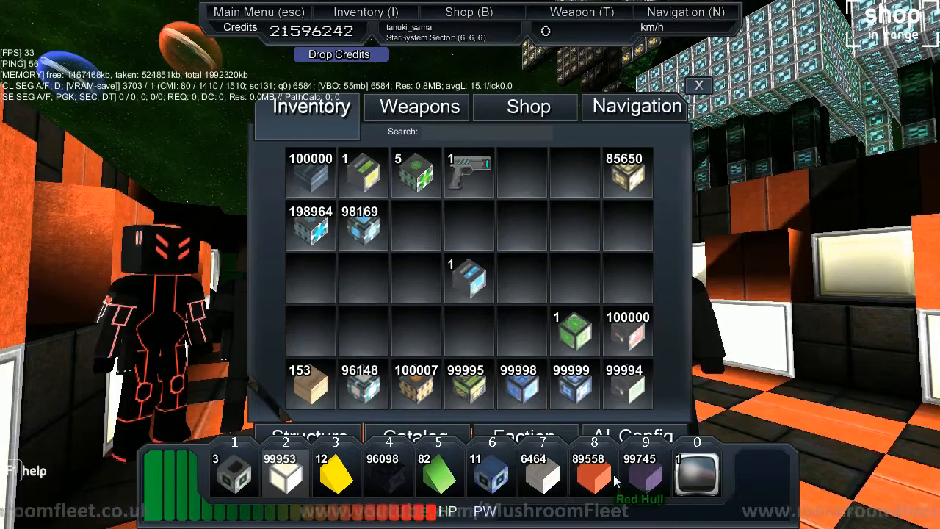
mouse_move(626, 338)
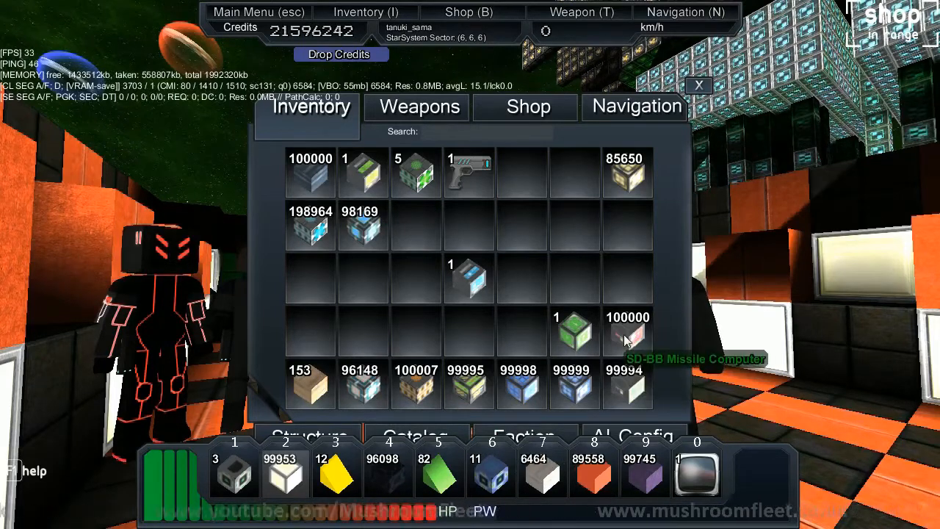
mouse_move(320, 184)
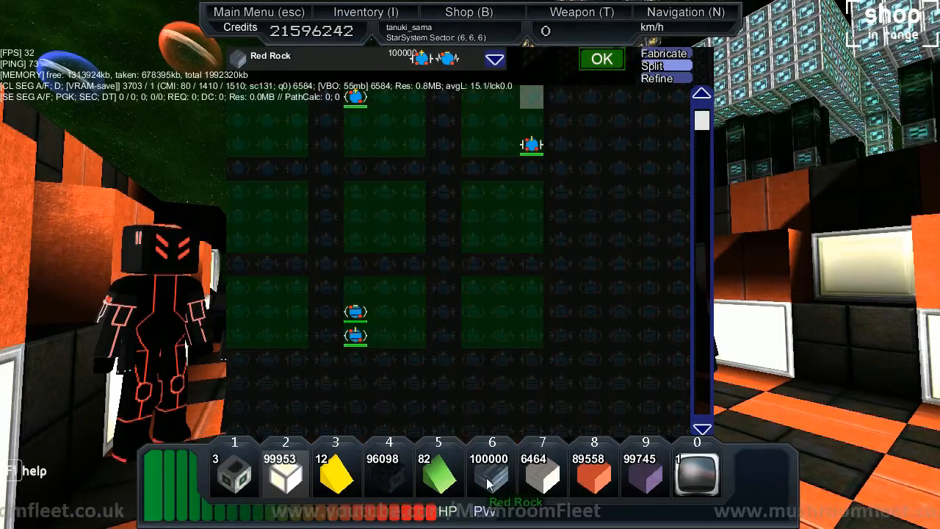
mouse_move(488, 265)
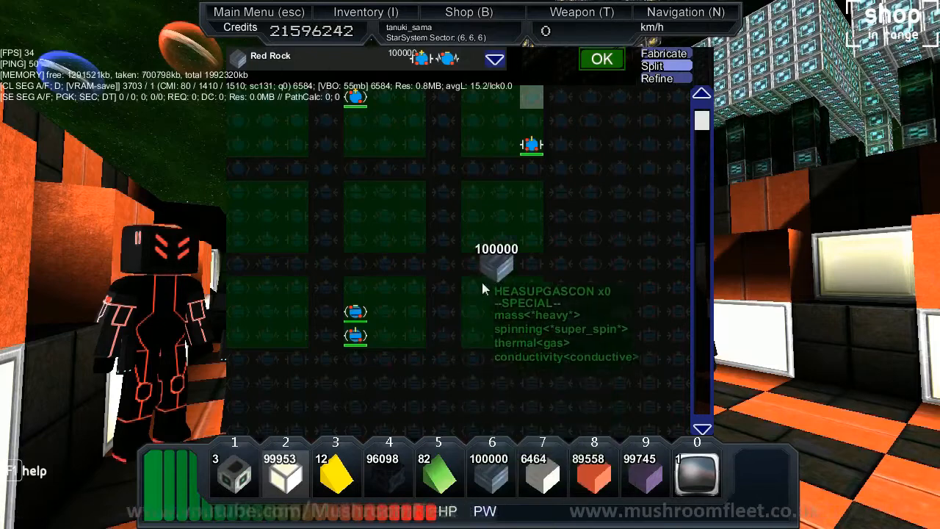
Step: Split 255 Red Rock into cubatoms, dropping the stack from 100000 to 99745
left_click(653, 66)
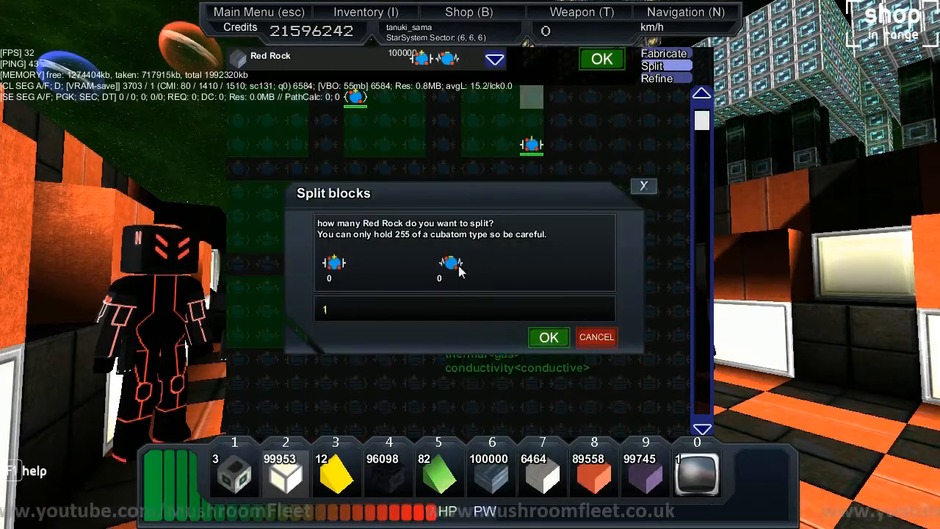
type("255")
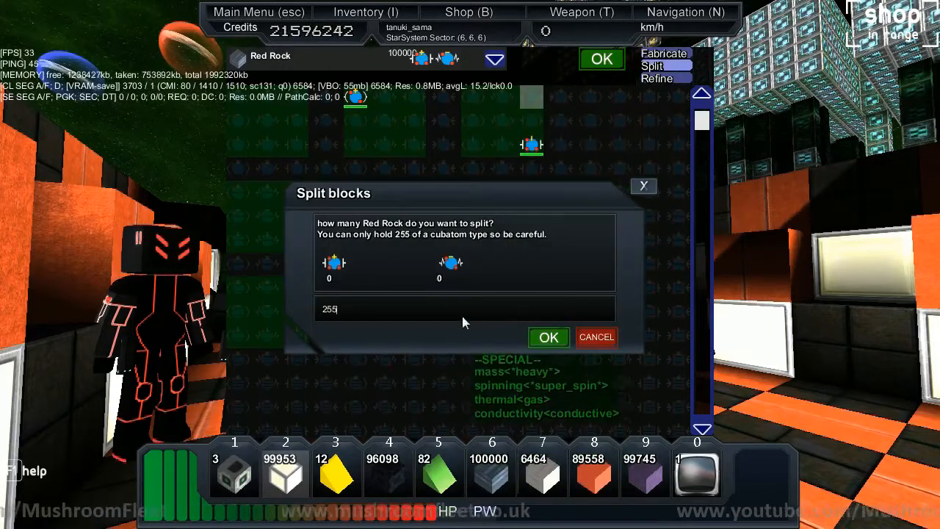
left_click(548, 336)
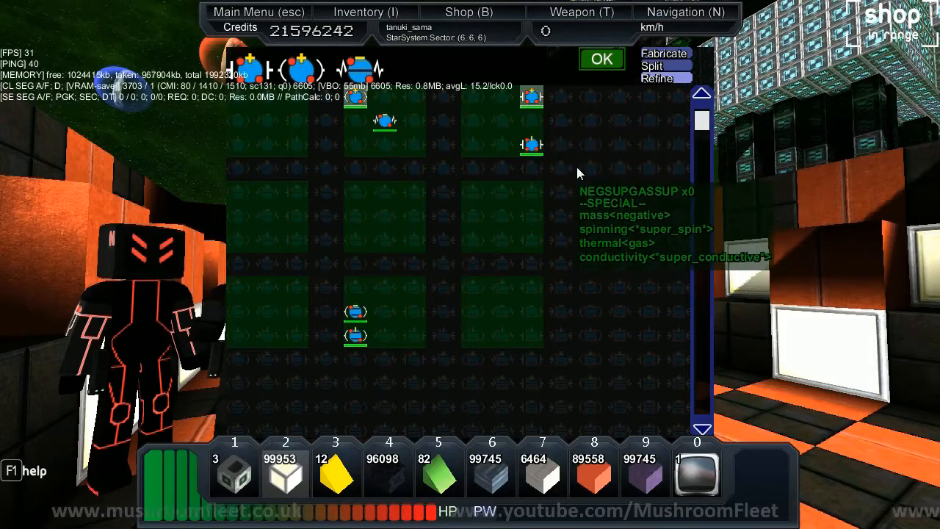
Step: Refine the two cubatoms in the recipe into one new cubatom
left_click(603, 59)
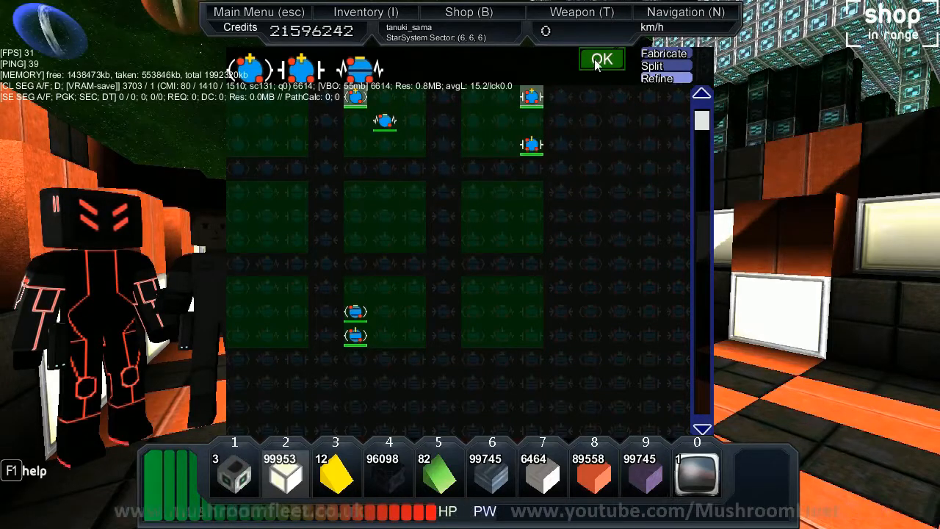
left_click(600, 59)
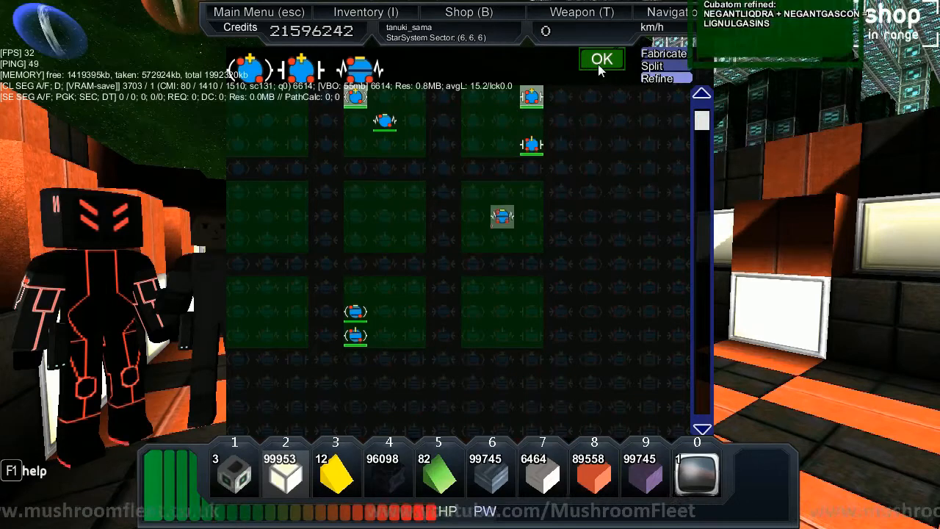
mouse_move(503, 218)
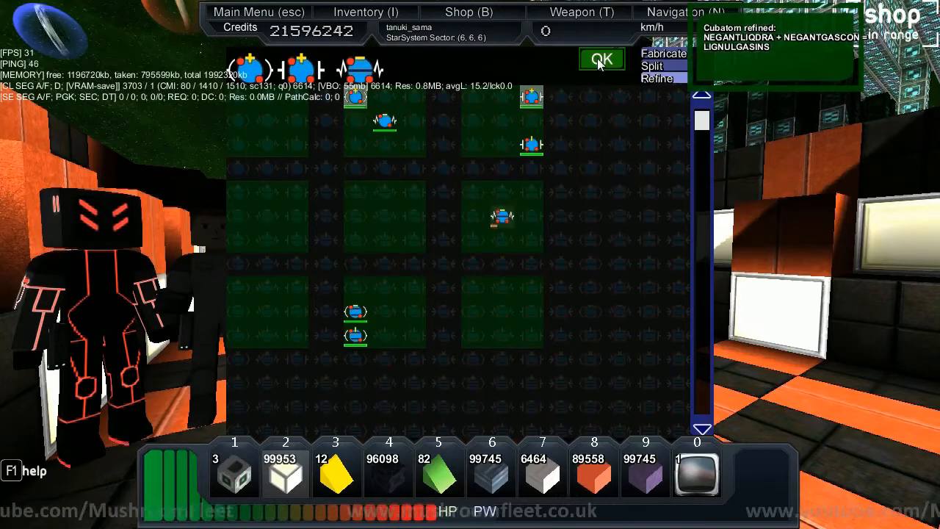
mouse_move(502, 217)
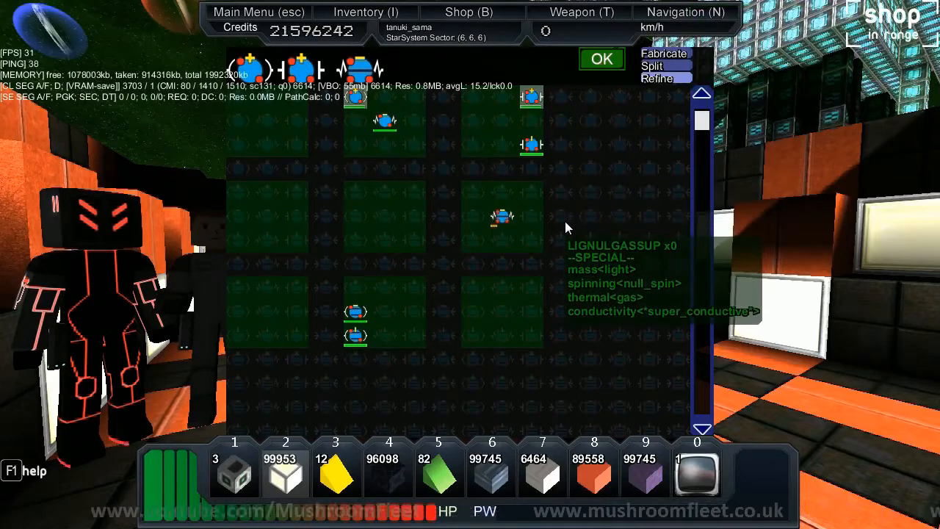
mouse_move(532, 130)
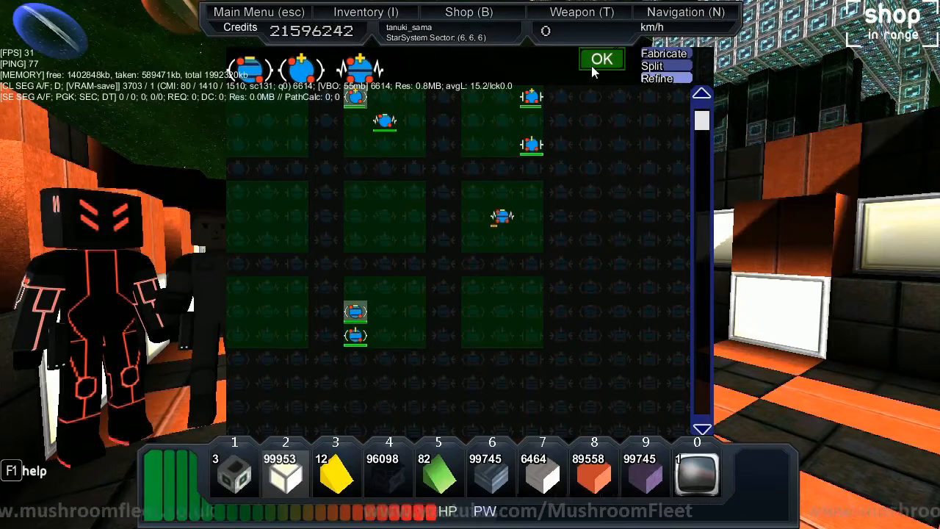
Step: Place another cubatom in the grid beside the refined LIGNULGASSUP cubatom
left_click(655, 80)
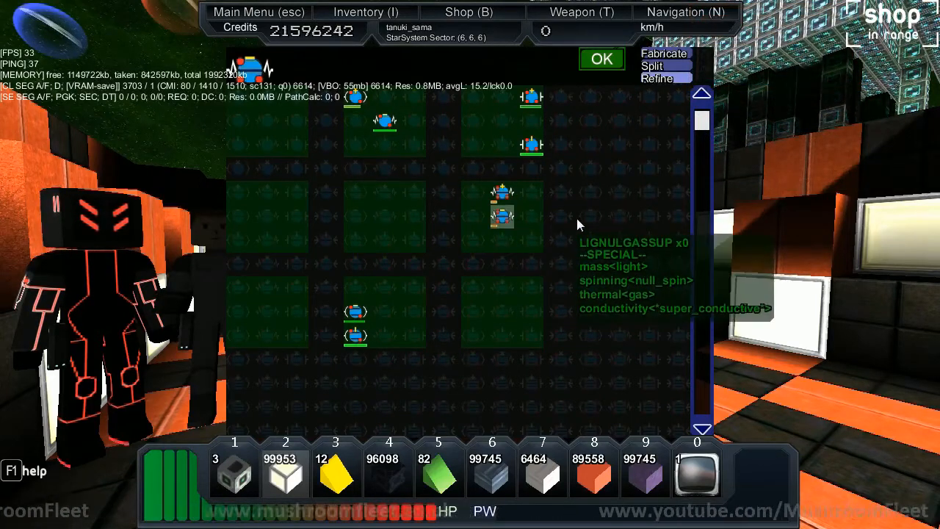
mouse_move(503, 193)
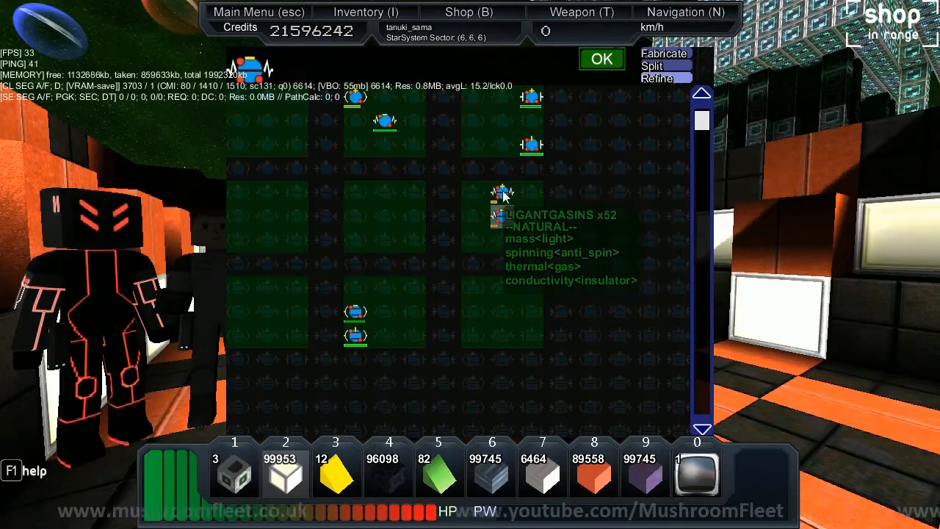
mouse_move(531, 145)
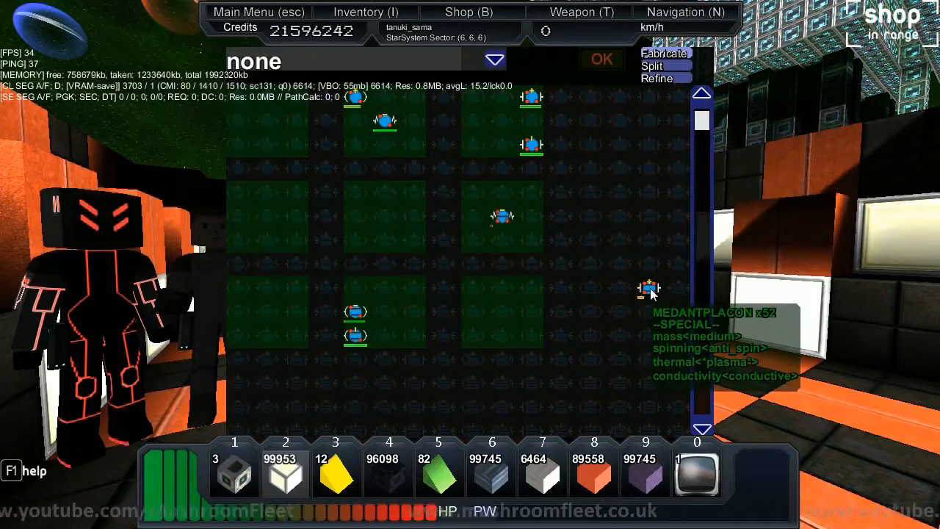
mouse_move(605, 209)
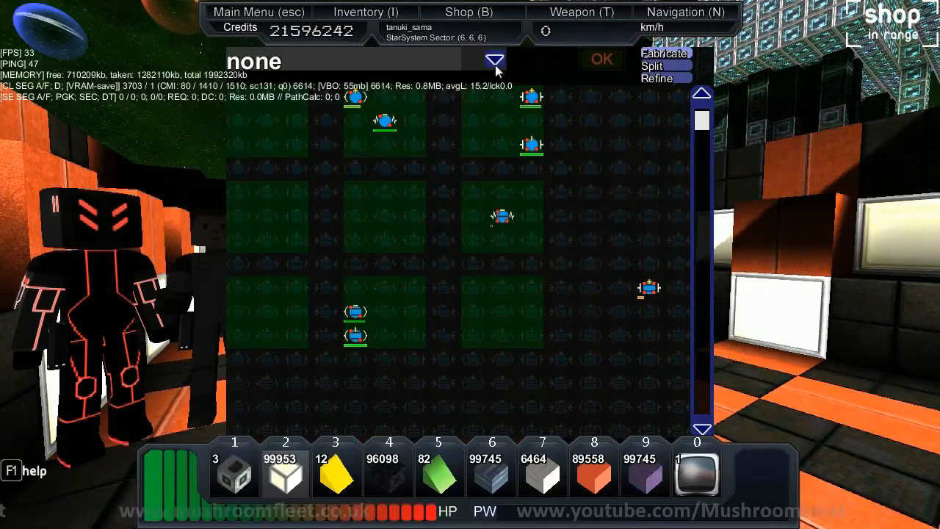
Step: Choose Faction Module as the fabrication recipe from the block list
left_click(494, 59)
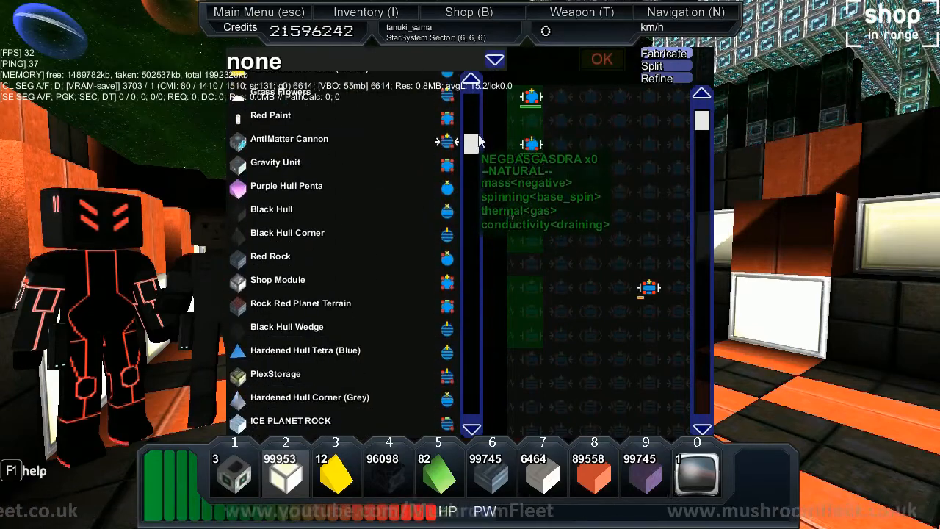
scroll("down", 3)
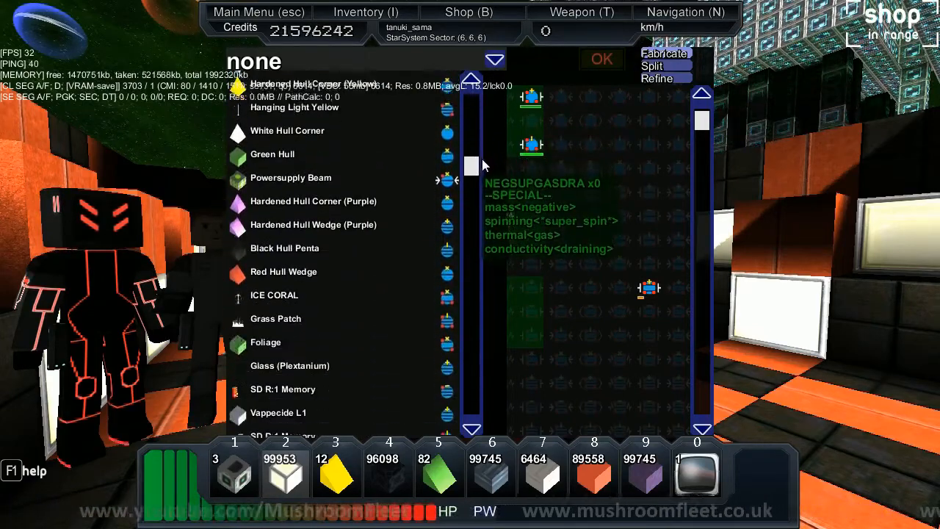
scroll("down", 3)
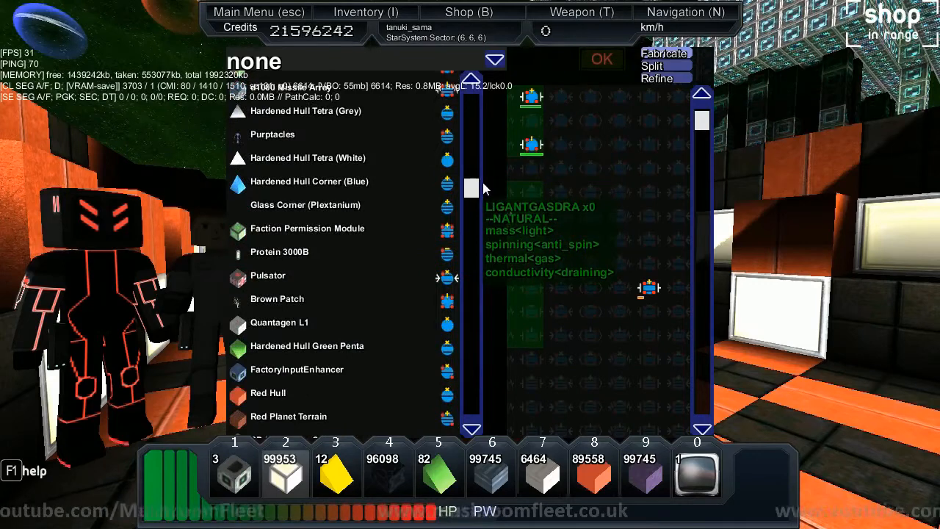
scroll("down", 3)
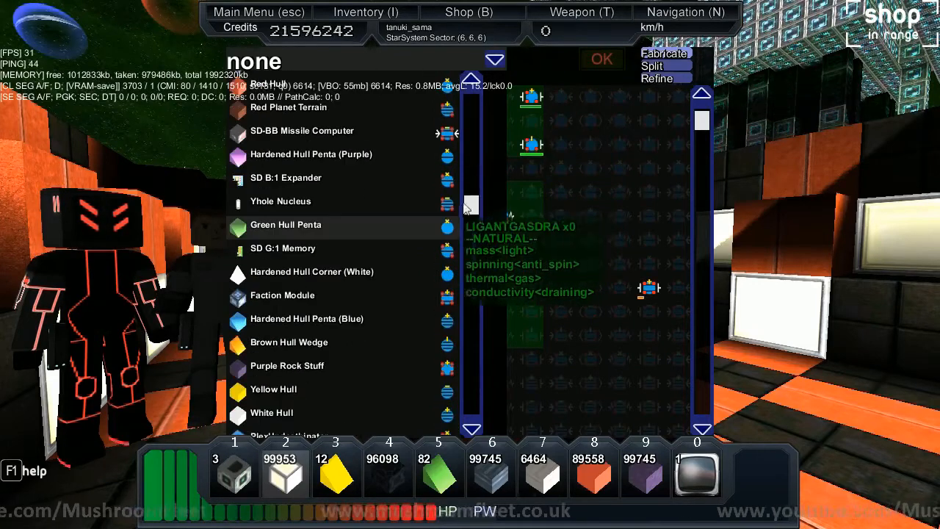
left_click(282, 294)
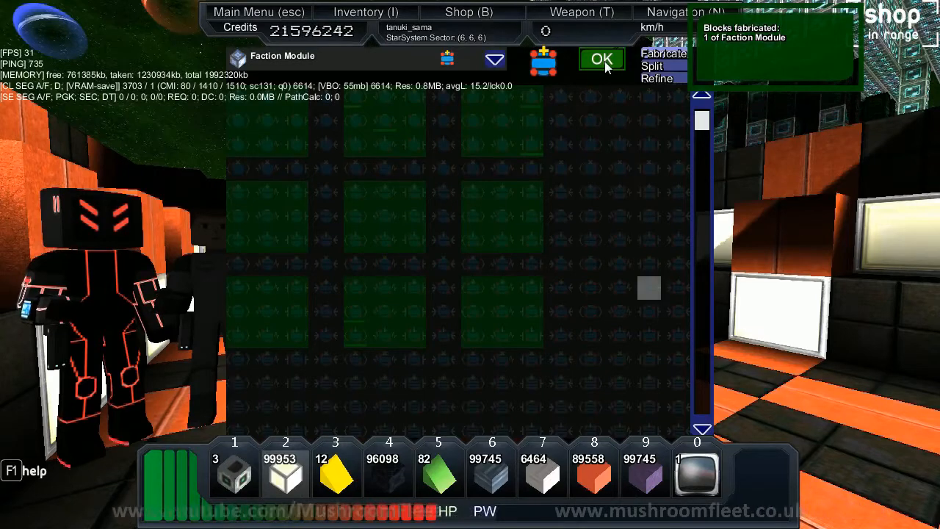
Step: Start another Faction Module fabrication and reach the 'How many items?' prompt
left_click(661, 53)
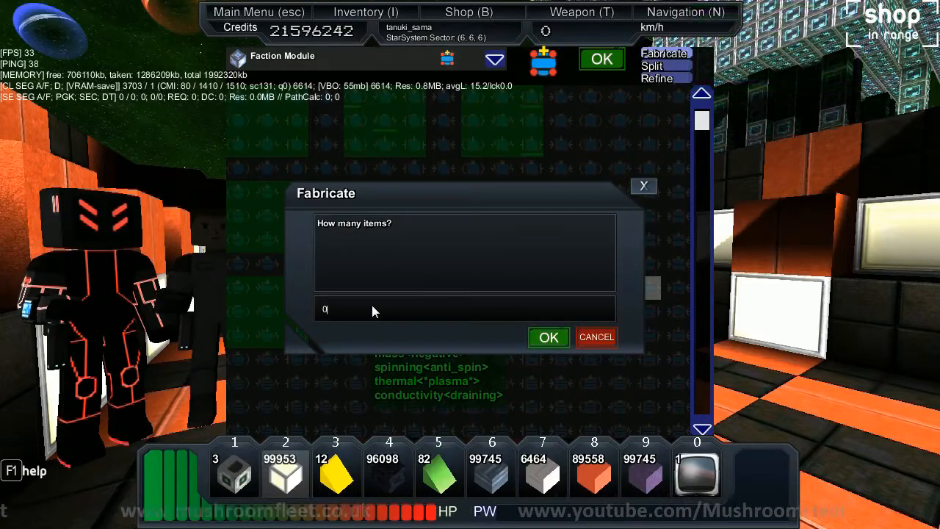
left_click(548, 336)
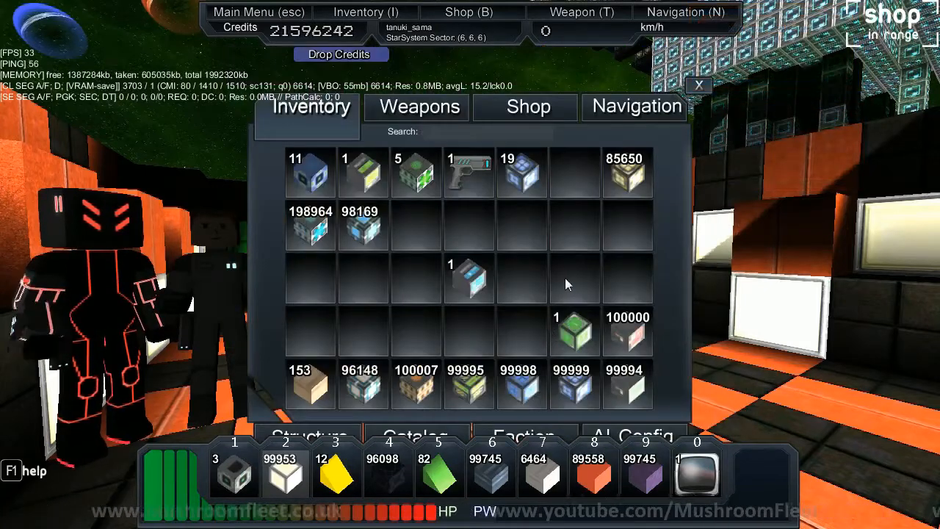
mouse_move(522, 174)
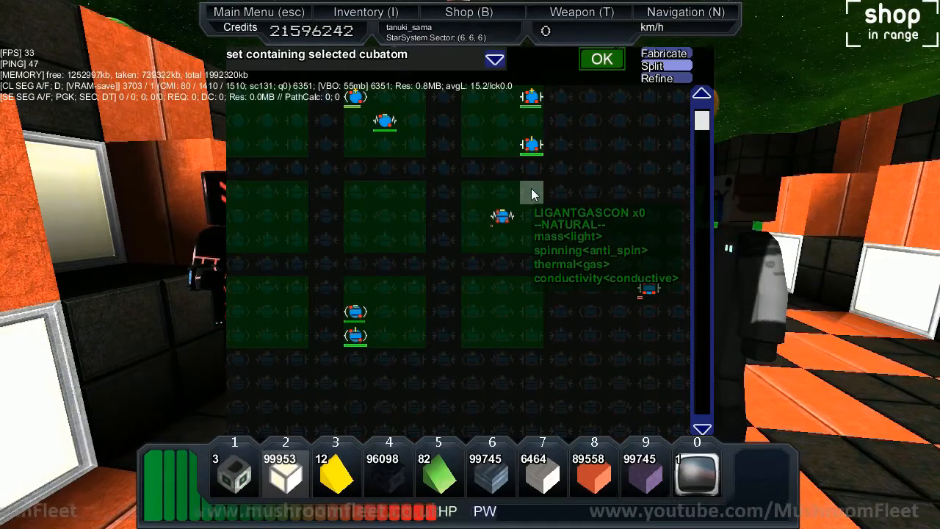
mouse_move(444, 131)
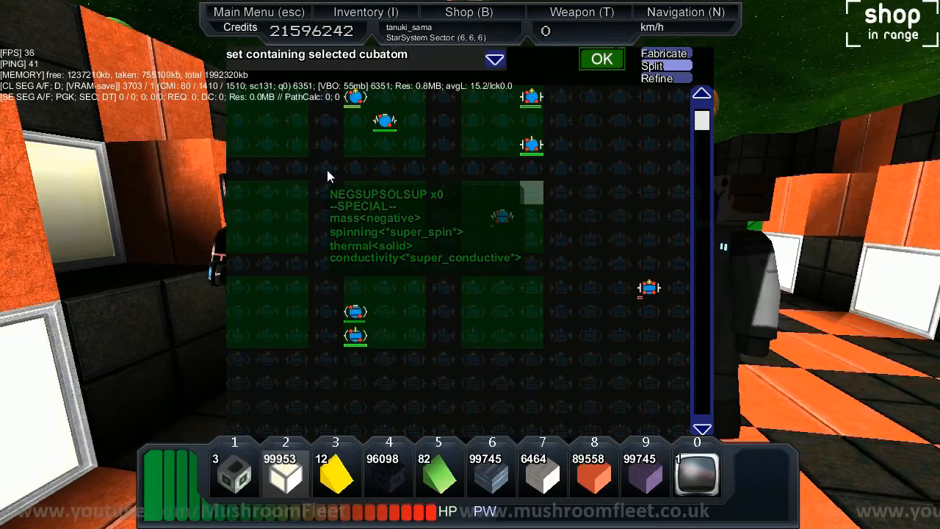
mouse_move(354, 97)
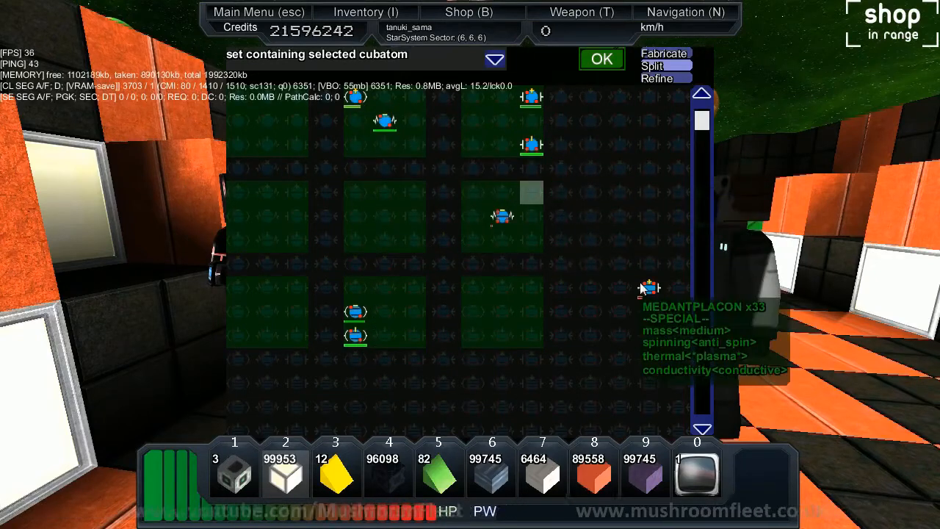
mouse_move(601, 198)
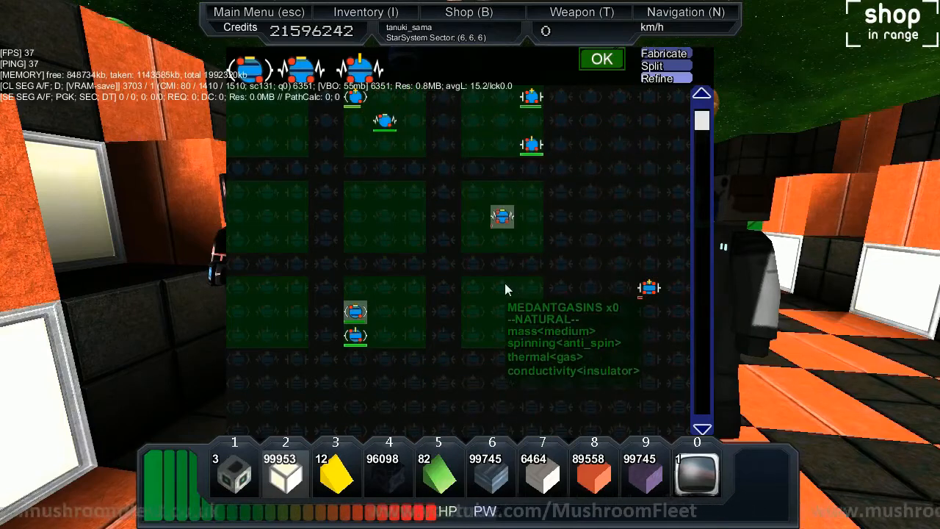
mouse_move(356, 312)
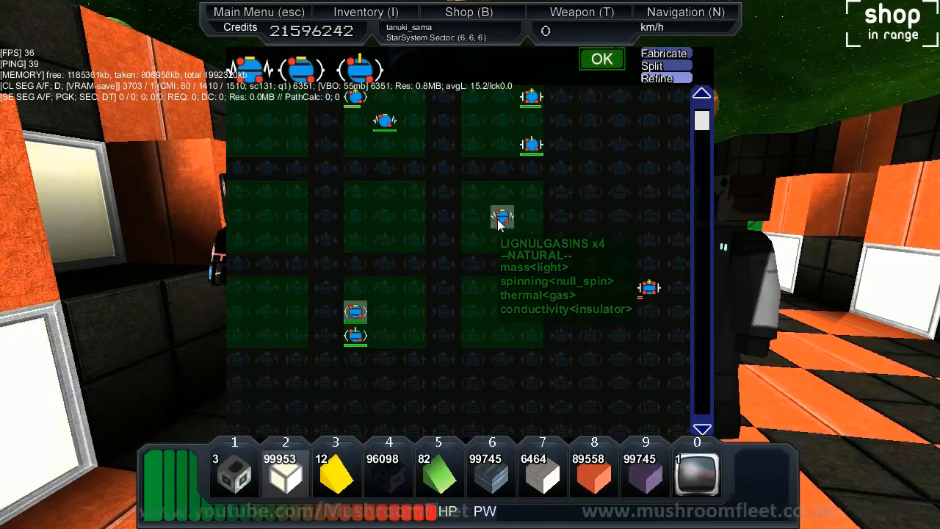
mouse_move(356, 312)
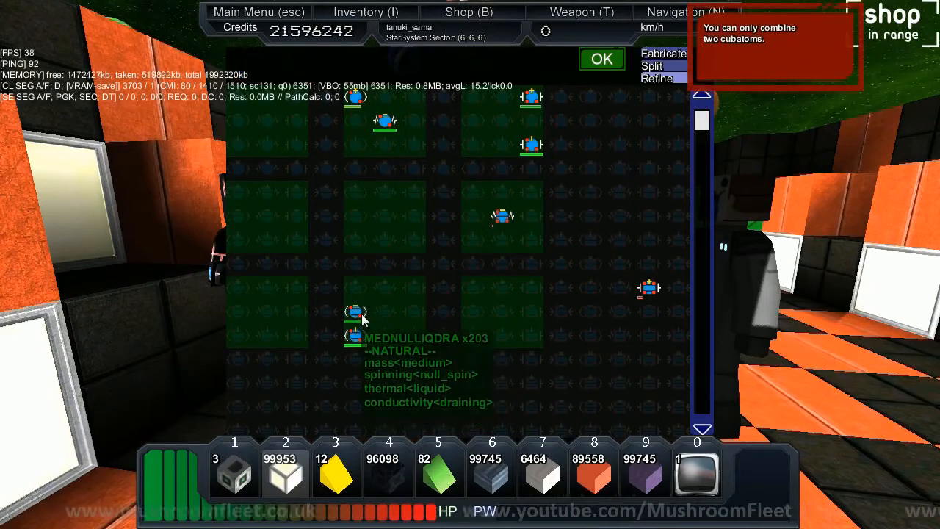
mouse_move(503, 217)
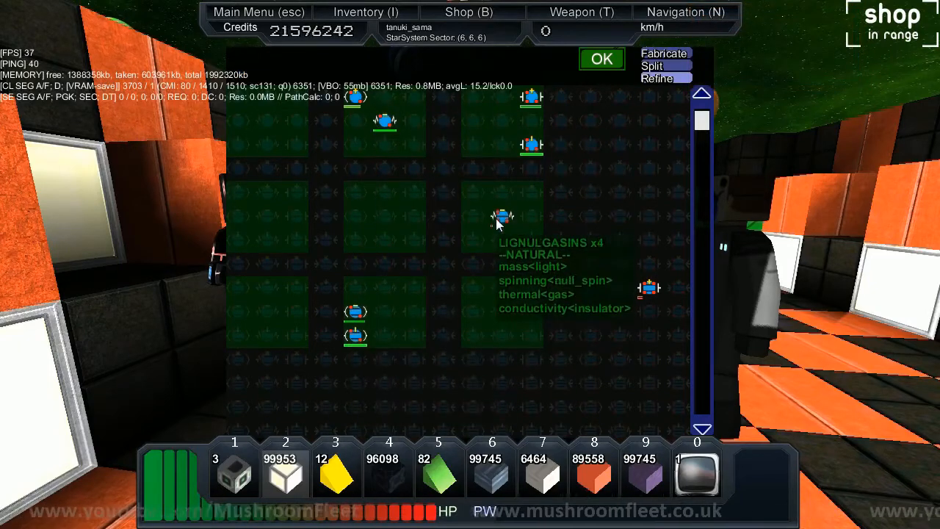
mouse_move(532, 145)
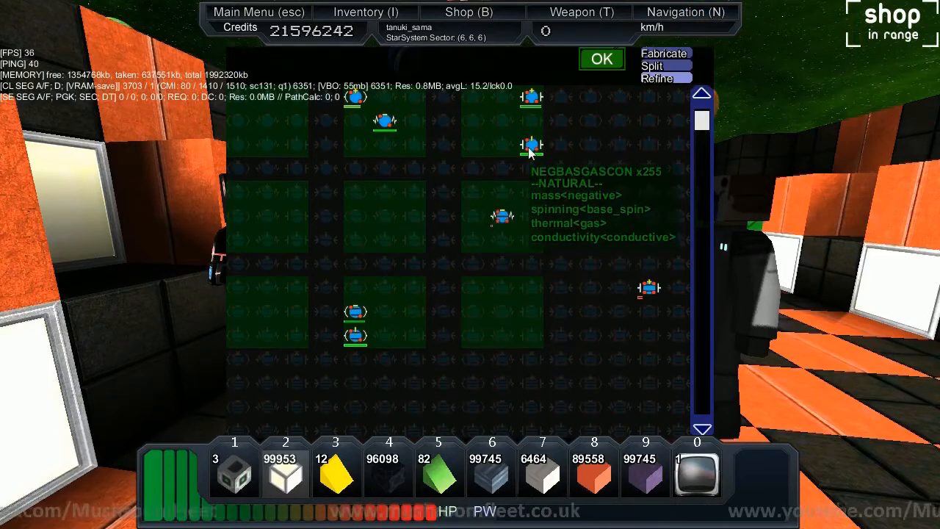